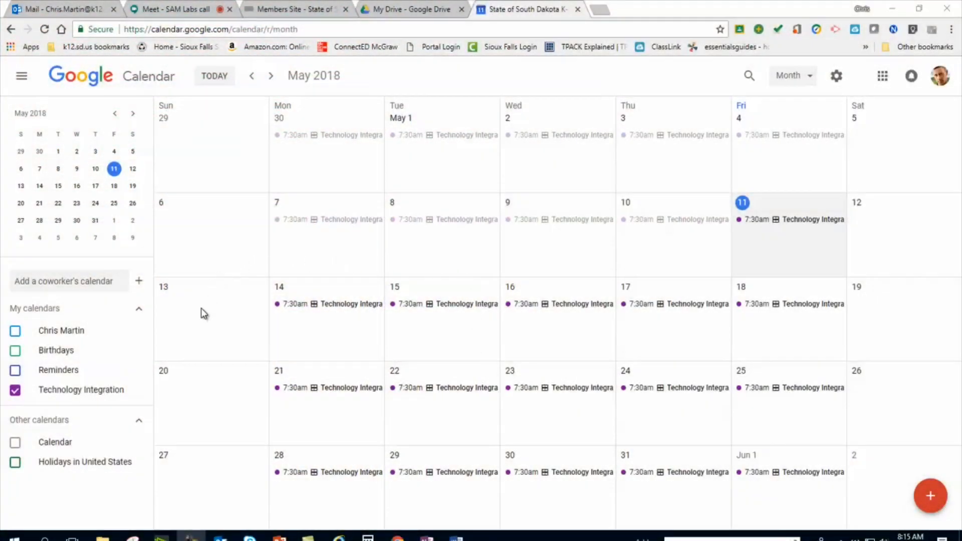
pyautogui.moveTo(186, 324)
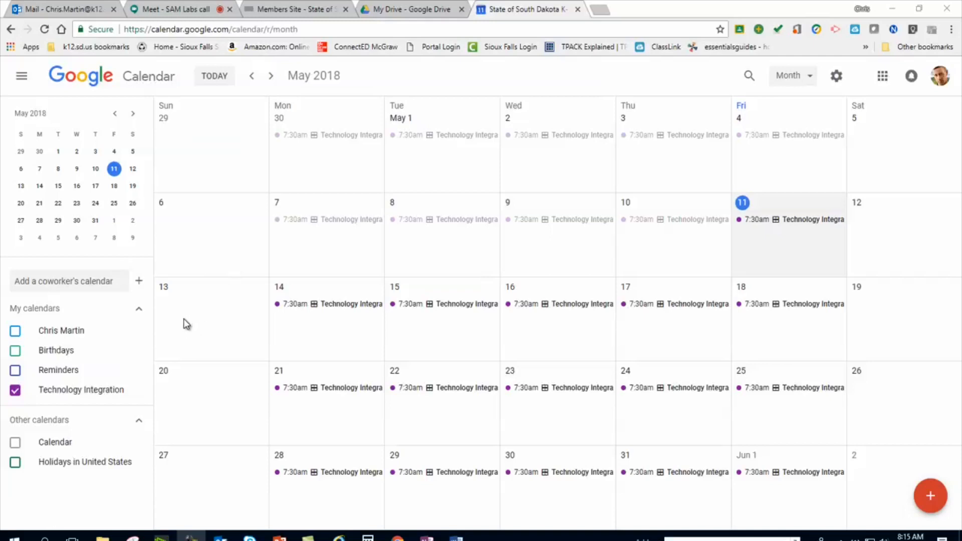
pyautogui.moveTo(202, 221)
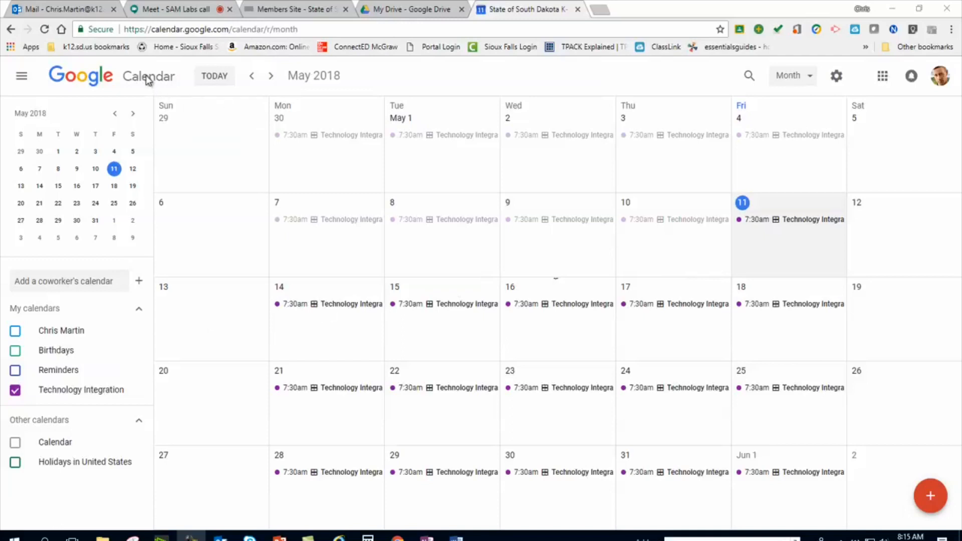
pyautogui.moveTo(348, 337)
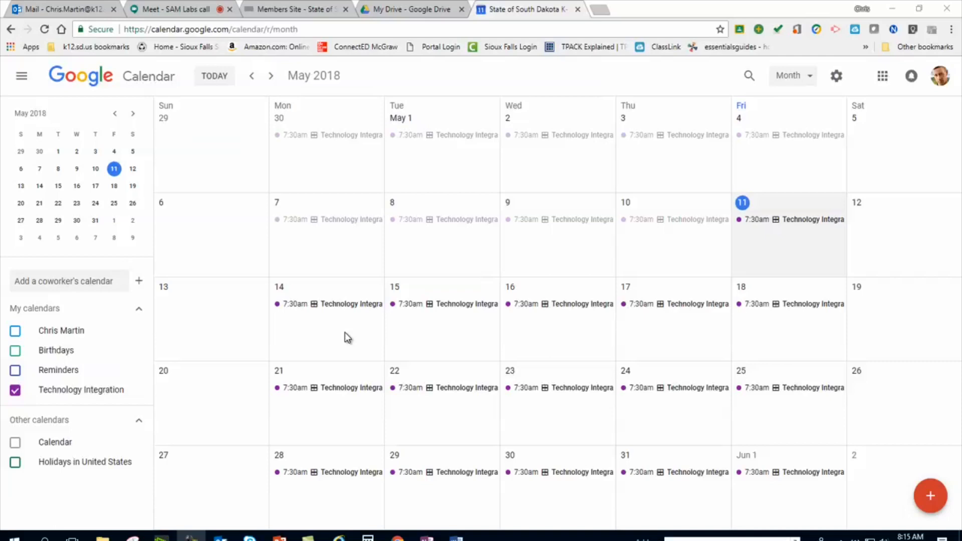
pyautogui.moveTo(812, 253)
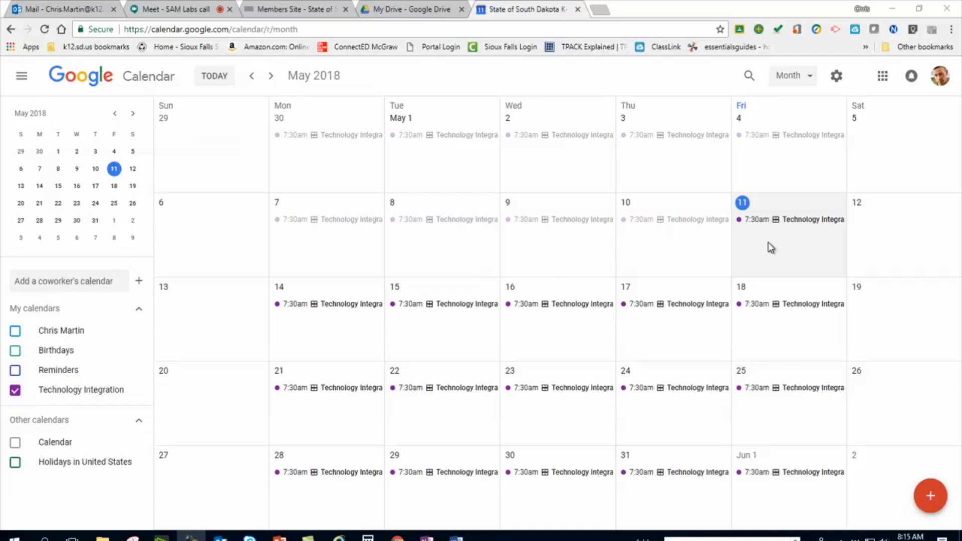
pyautogui.moveTo(769, 249)
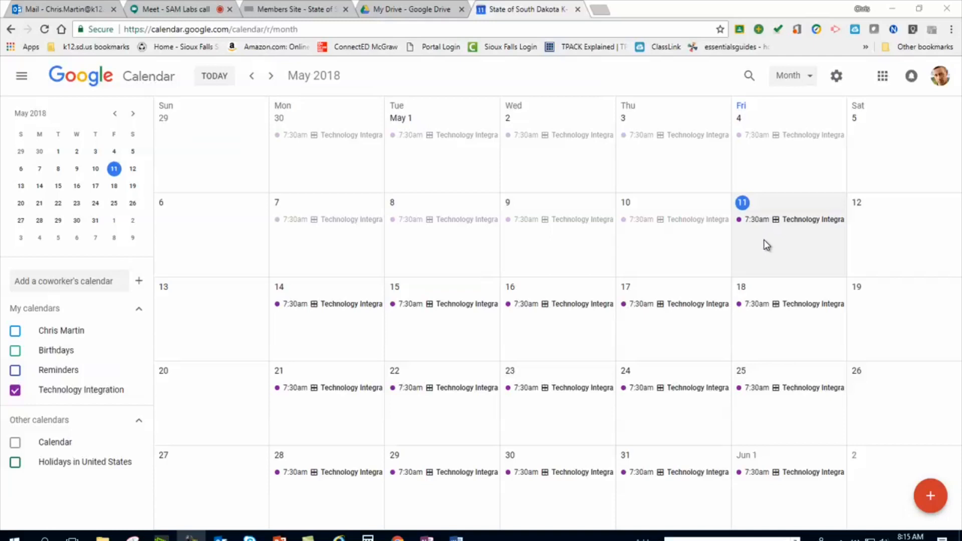
pyautogui.moveTo(322, 336)
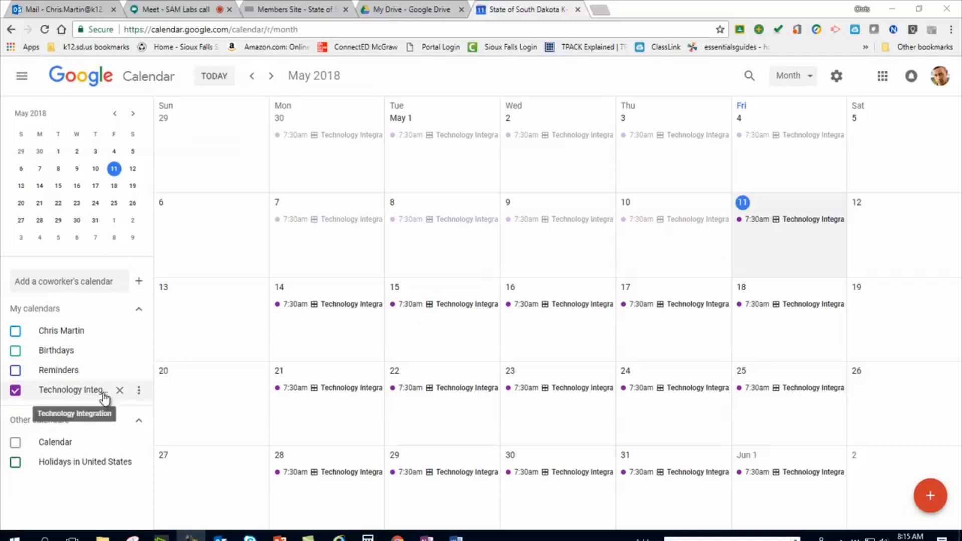
pyautogui.moveTo(92, 396)
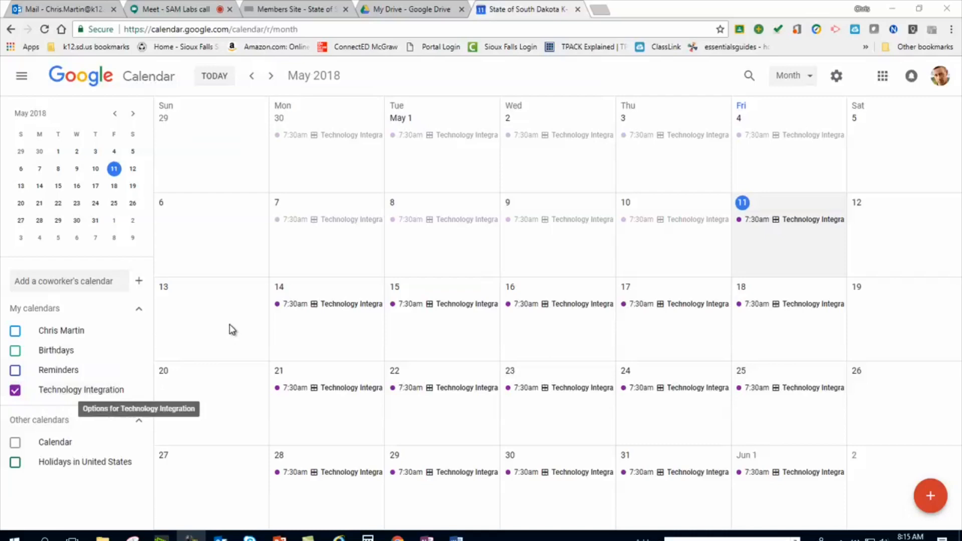
pyautogui.moveTo(171, 340)
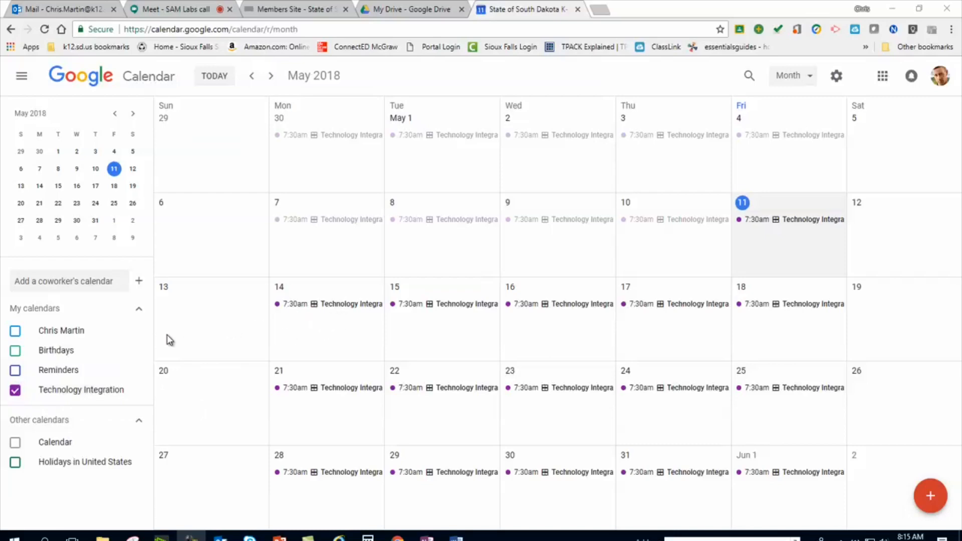
pyautogui.moveTo(930, 496)
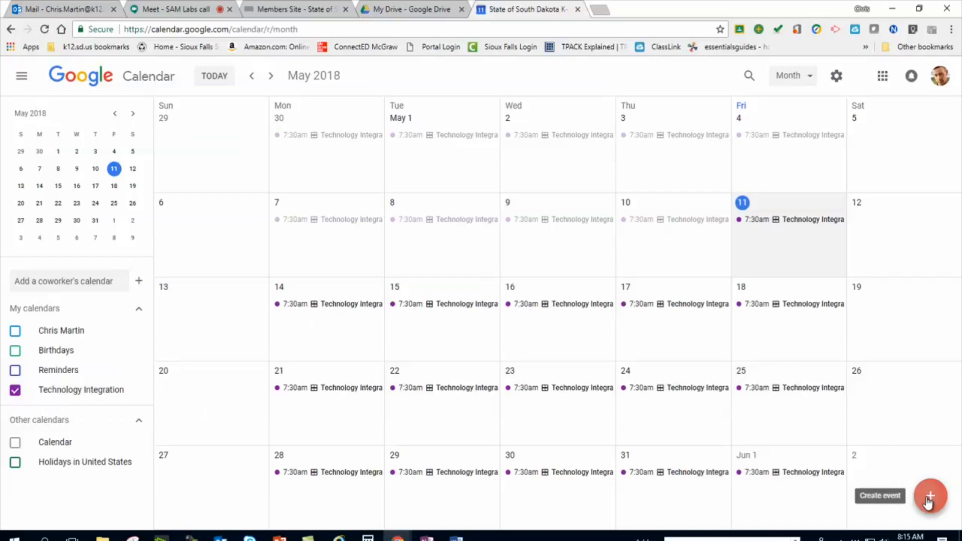
# Step: Start a new appointment-slots entry on May 11 titled 'Time slots' after discarding a first attempt
pyautogui.click(929, 496)
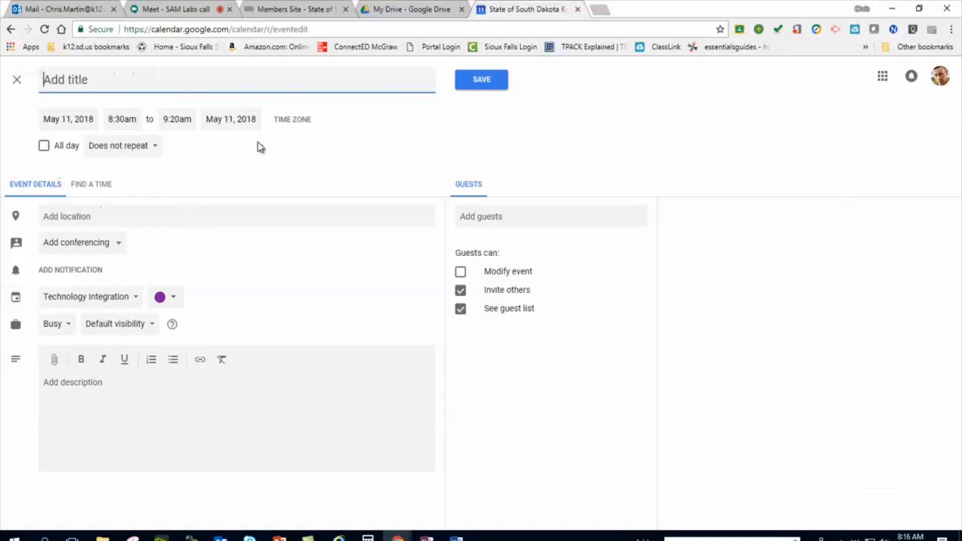
pyautogui.click(17, 79)
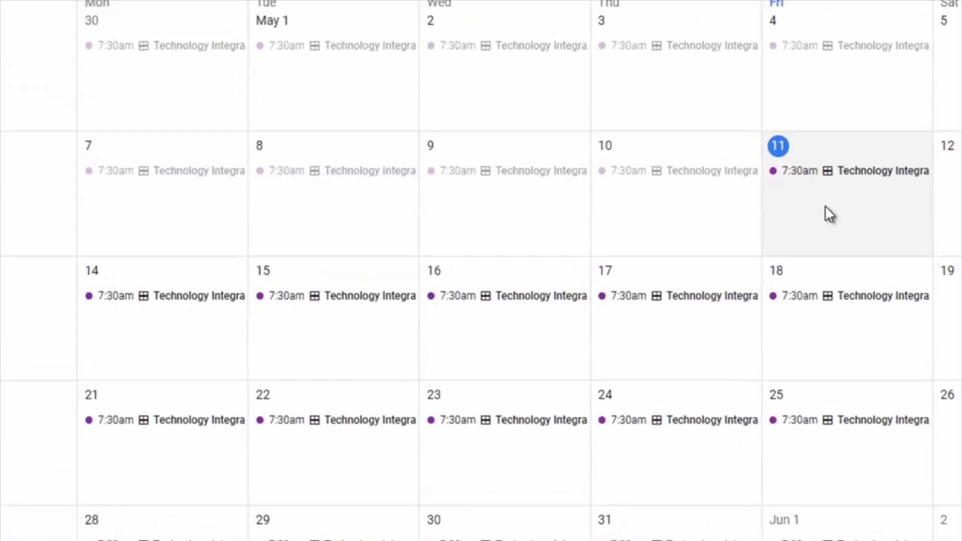
pyautogui.click(847, 208)
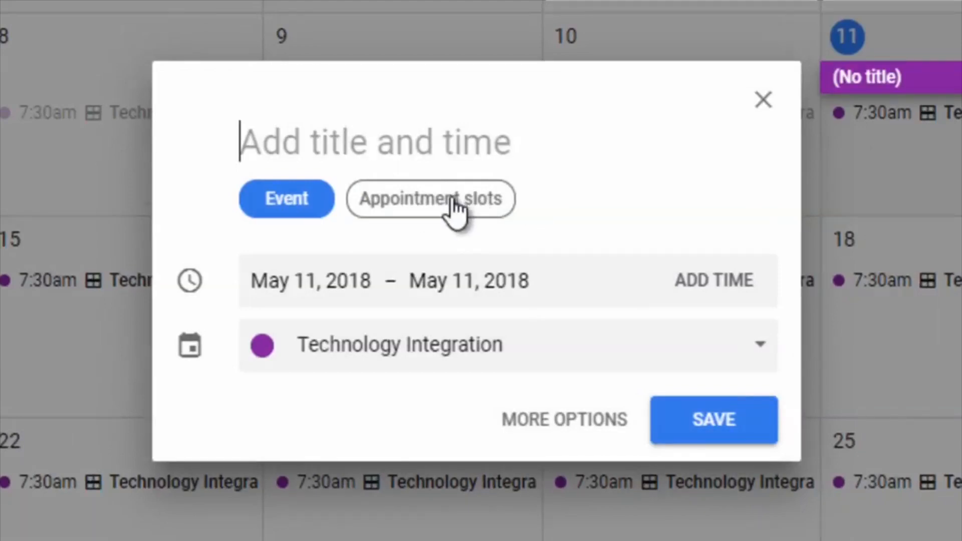
pyautogui.click(430, 199)
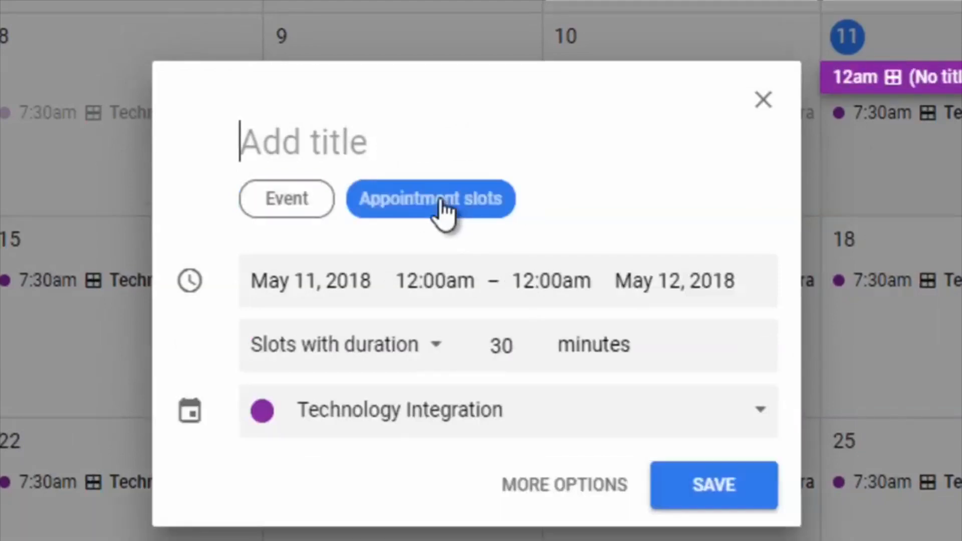
pyautogui.write('Time slots')
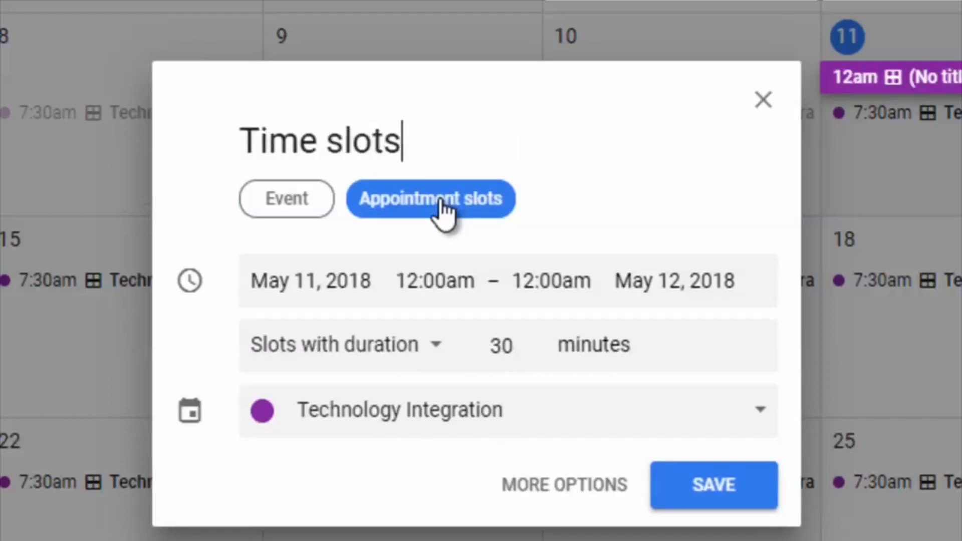
# Step: Set the slots to run 8:00am–4:00pm in 30-minute slots on Technology Integration
pyautogui.click(434, 280)
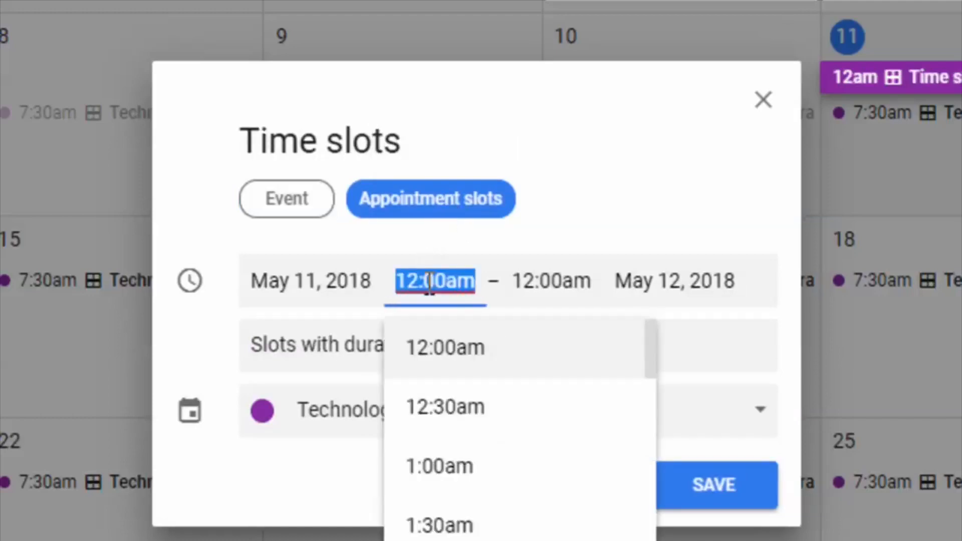
pyautogui.scroll(-3)
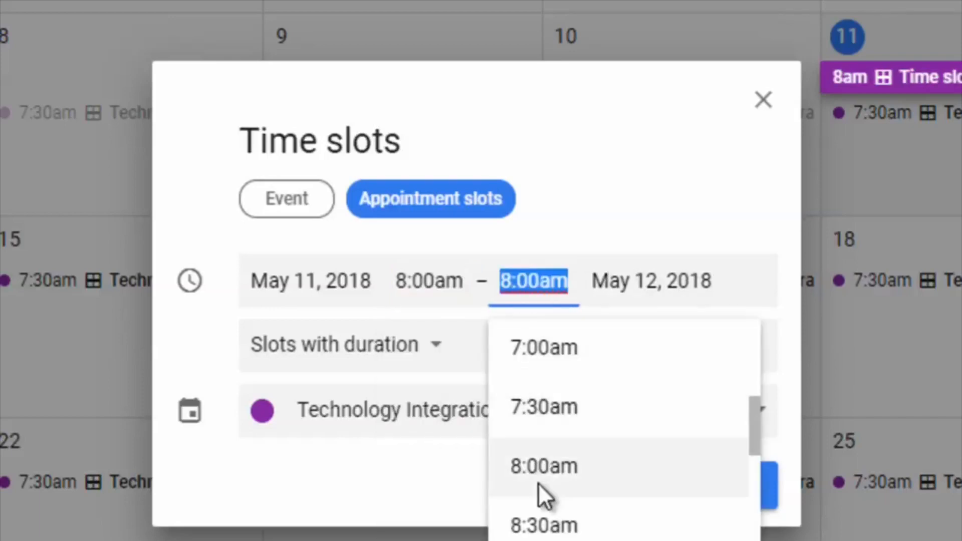
pyautogui.scroll(-3)
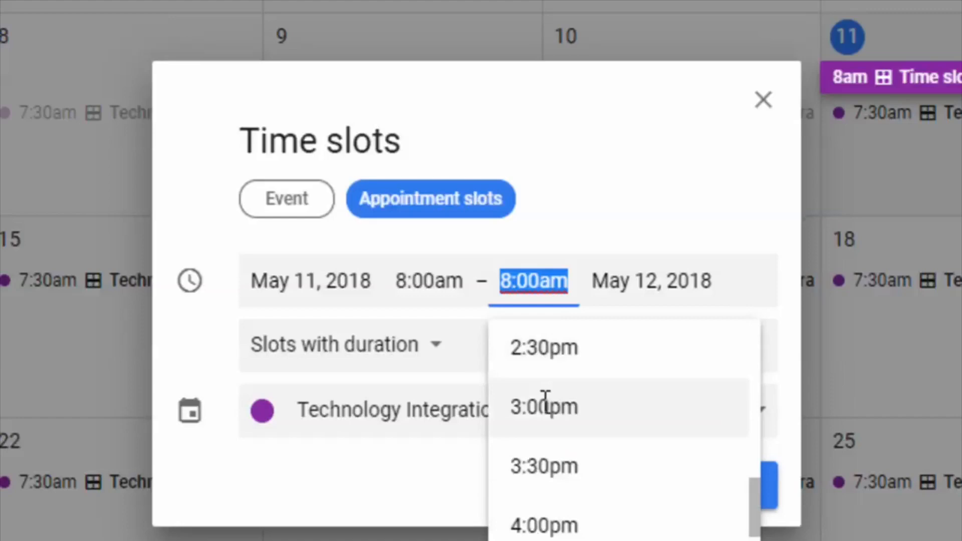
pyautogui.click(542, 524)
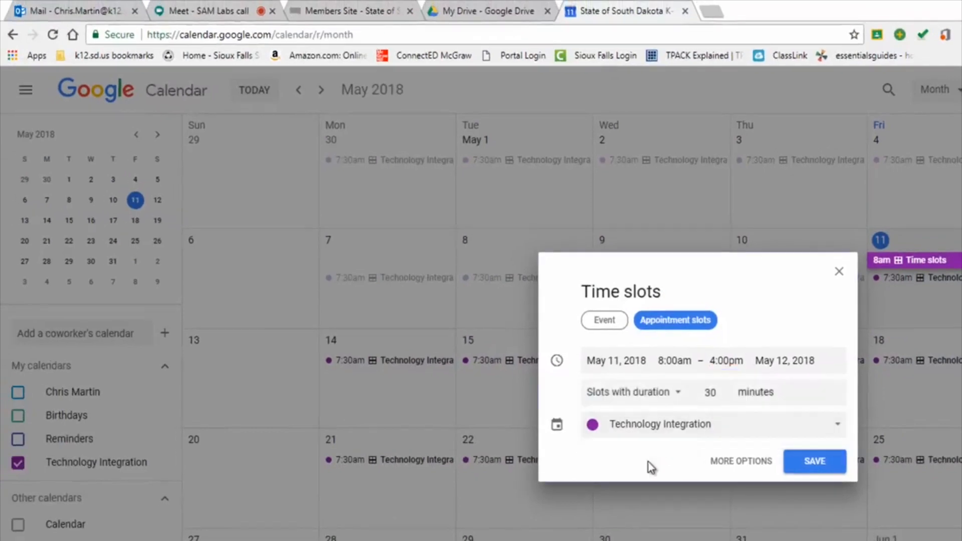
# Step: Make the Time slots draft repeat every weekday (Monday to Friday) in the full editor
pyautogui.click(740, 461)
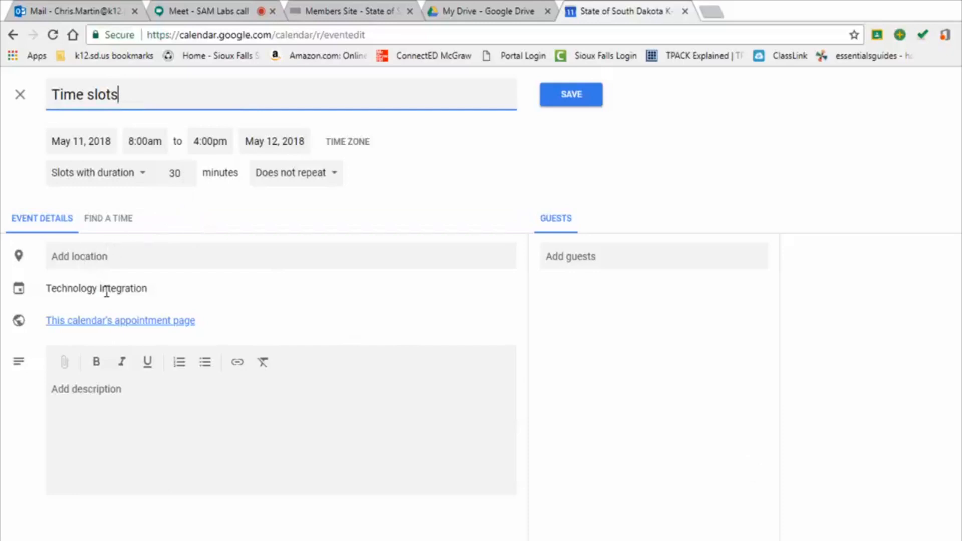
pyautogui.click(294, 172)
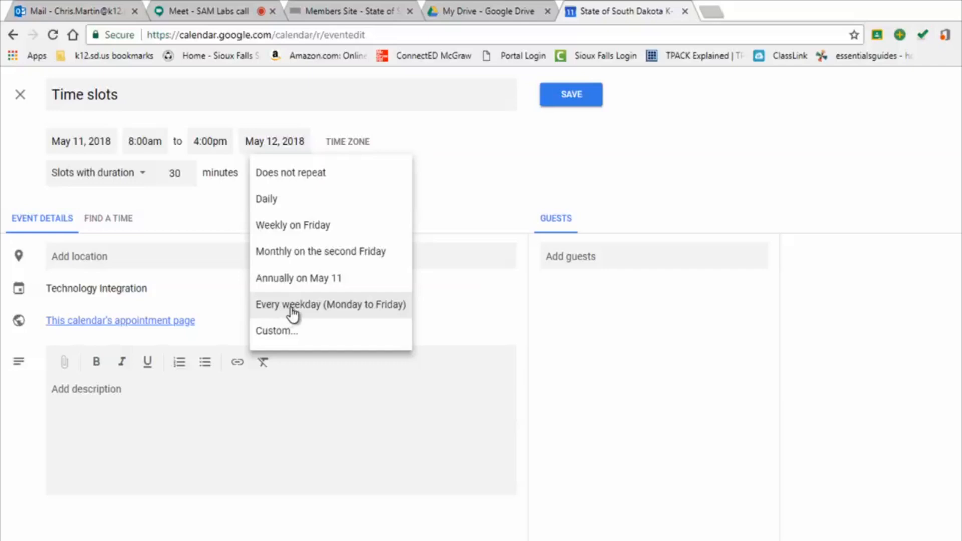
pyautogui.click(330, 305)
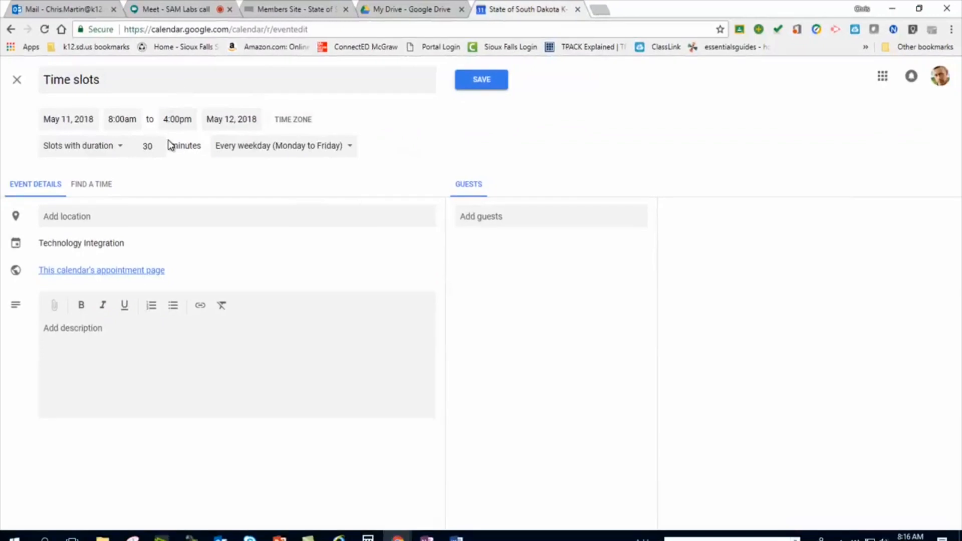
# Step: Discard the unsaved draft and return to the month calendar
pyautogui.click(17, 81)
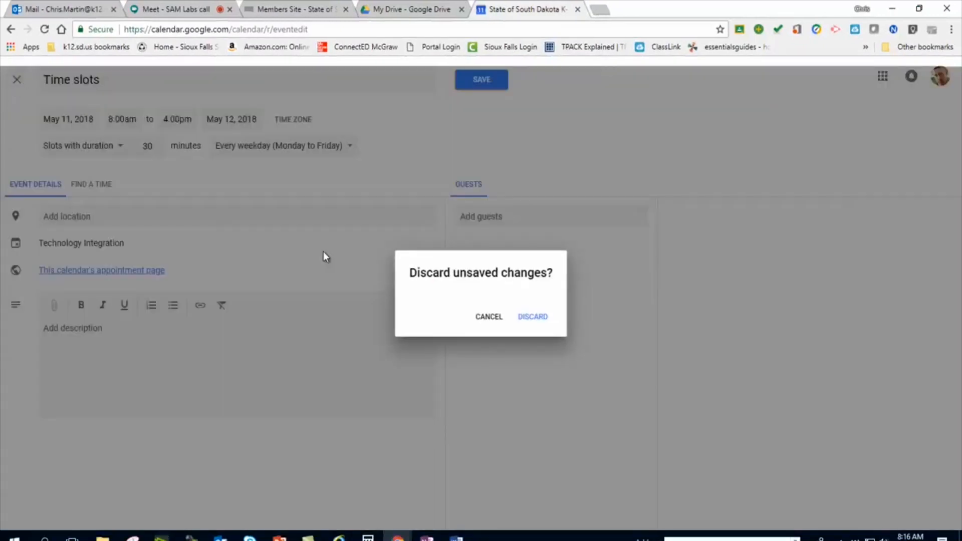
pyautogui.click(532, 317)
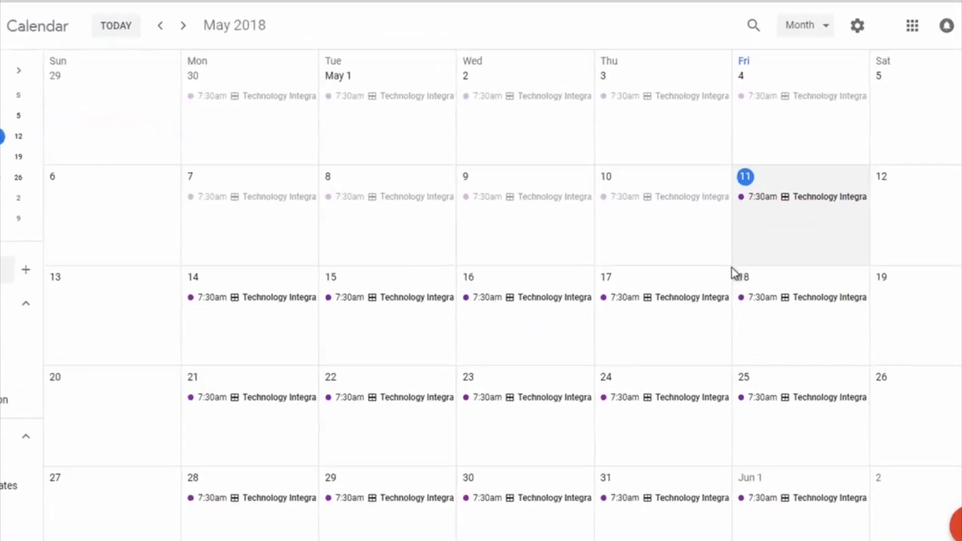
# Step: Open the Technology Integration slot event on May 11 and follow its appointment page link
pyautogui.click(795, 196)
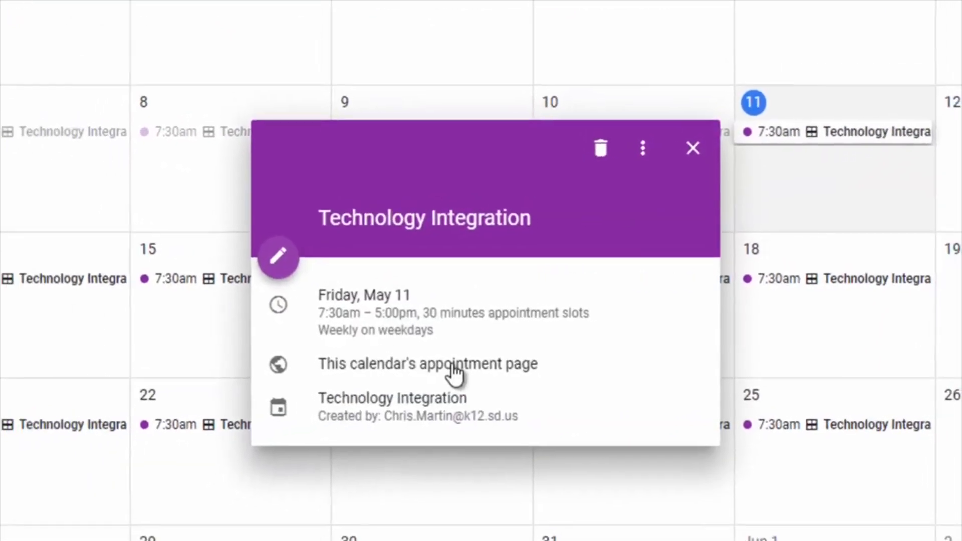
pyautogui.click(428, 363)
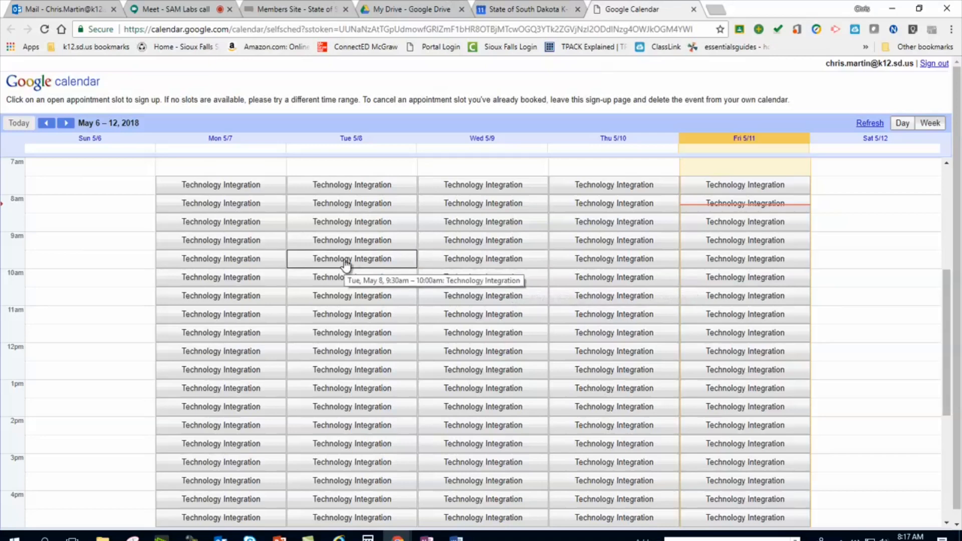
pyautogui.click(352, 258)
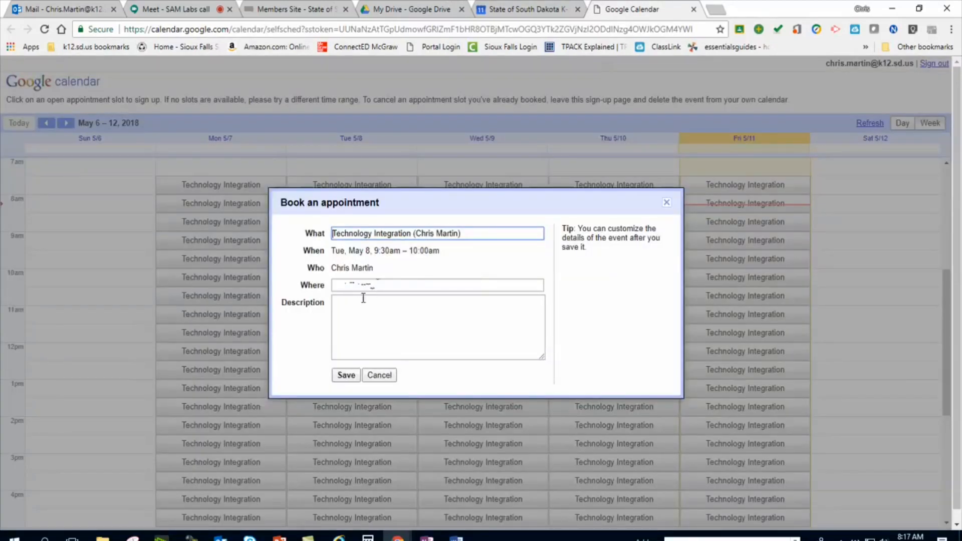
pyautogui.click(378, 374)
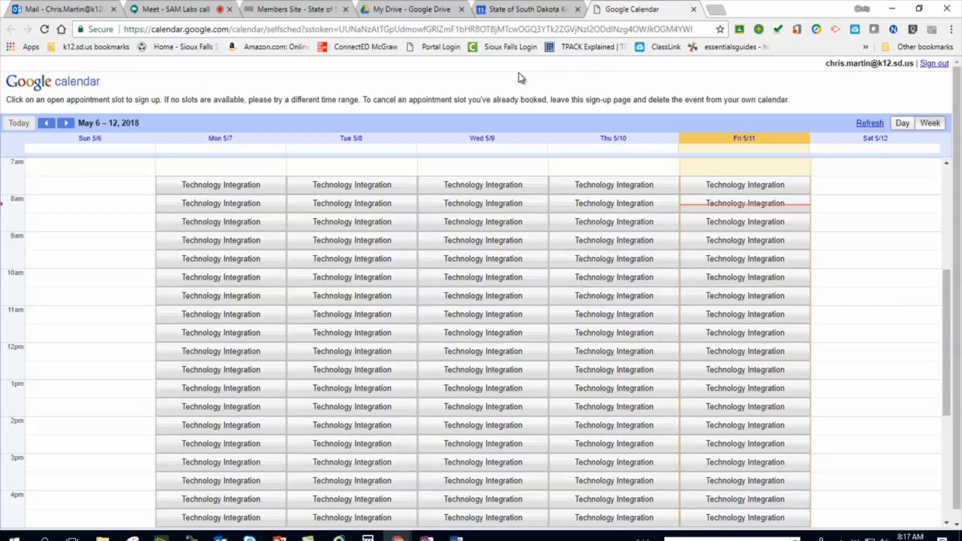
pyautogui.moveTo(452, 81)
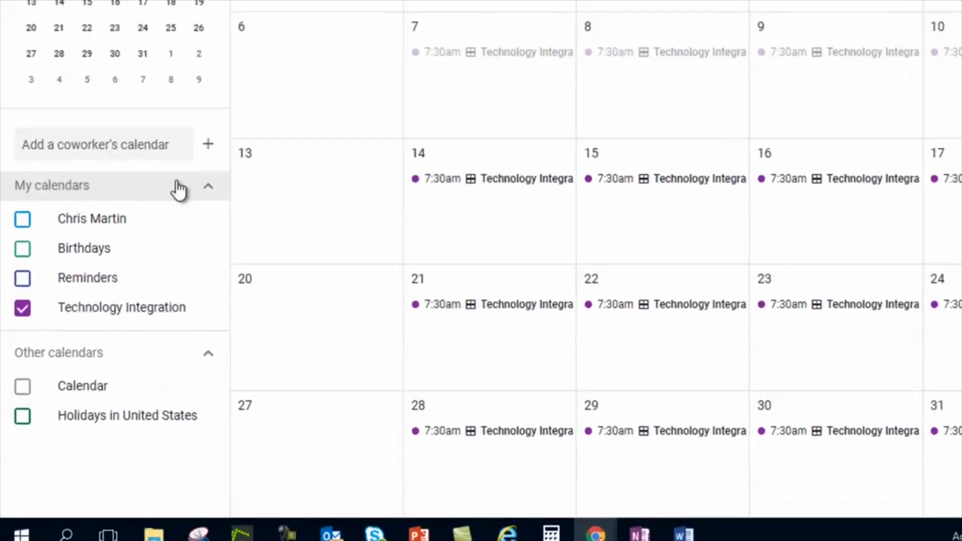
# Step: Show the add-calendar options beside Add a coworker's calendar, then dismiss them unchanged
pyautogui.click(208, 144)
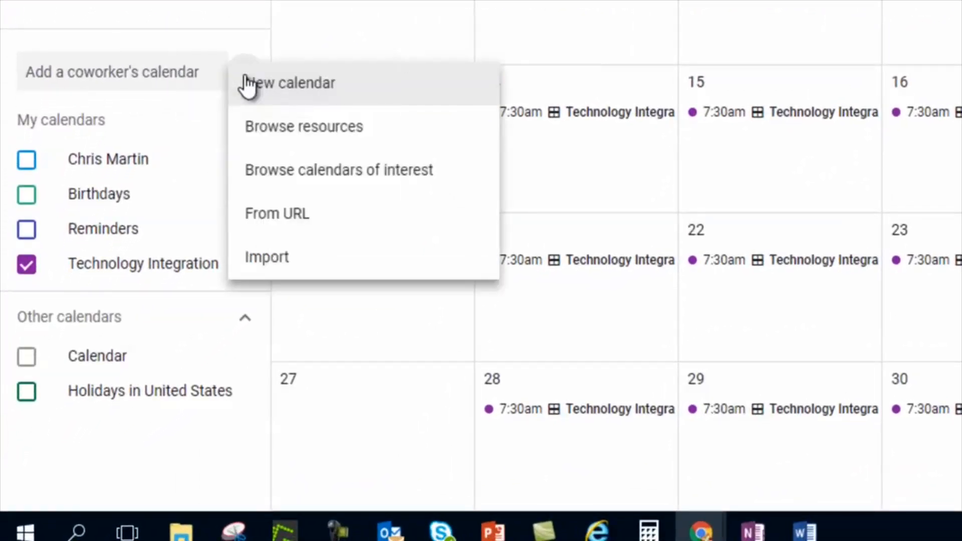
pyautogui.moveTo(325, 93)
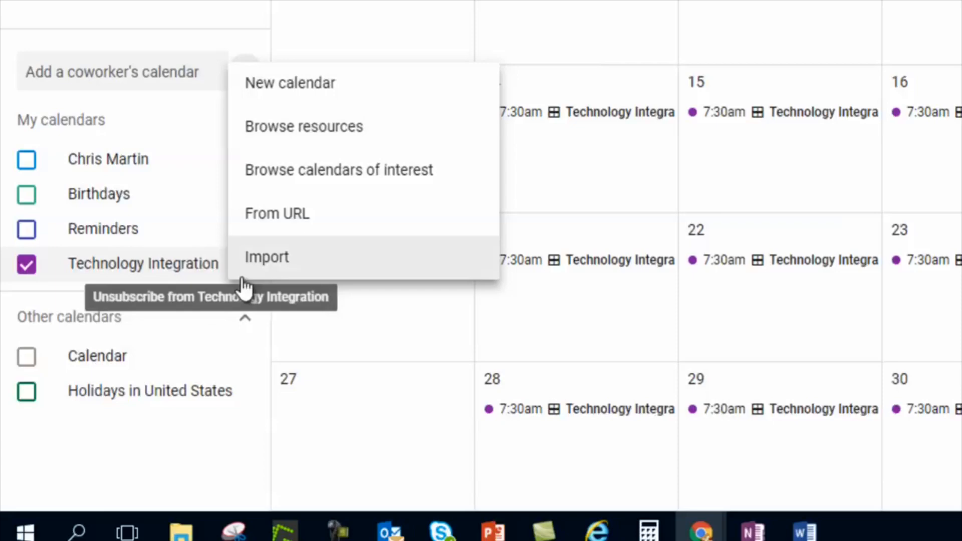
pyautogui.click(458, 121)
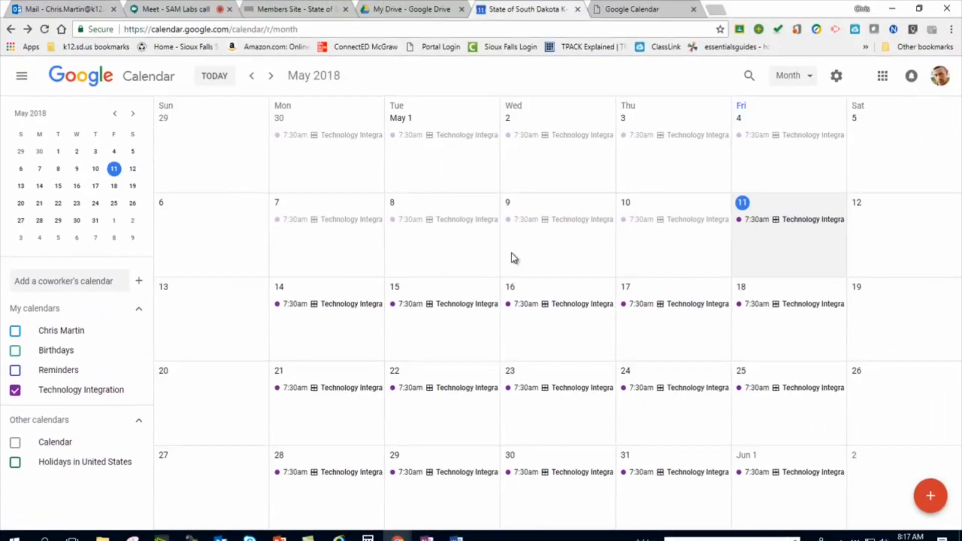
pyautogui.moveTo(645, 257)
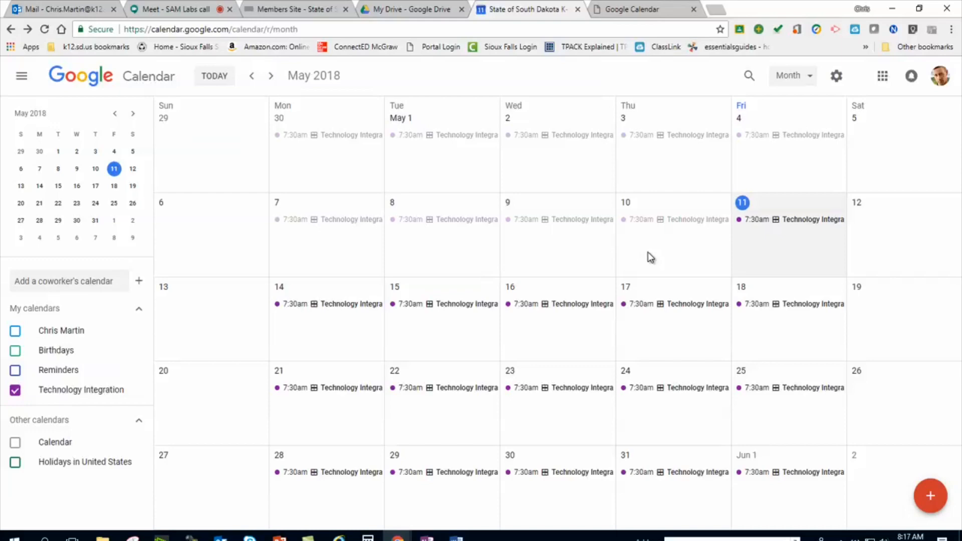
pyautogui.moveTo(851, 252)
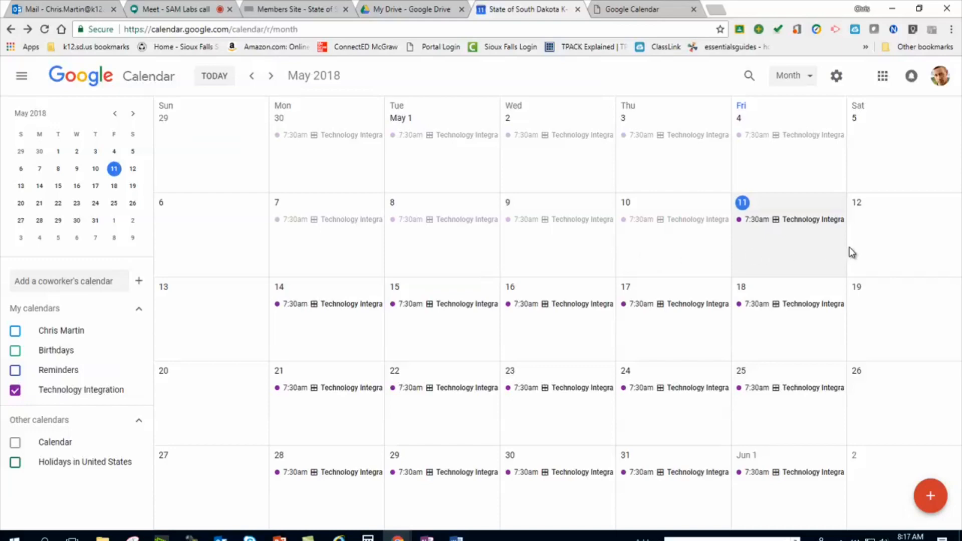
pyautogui.moveTo(407, 341)
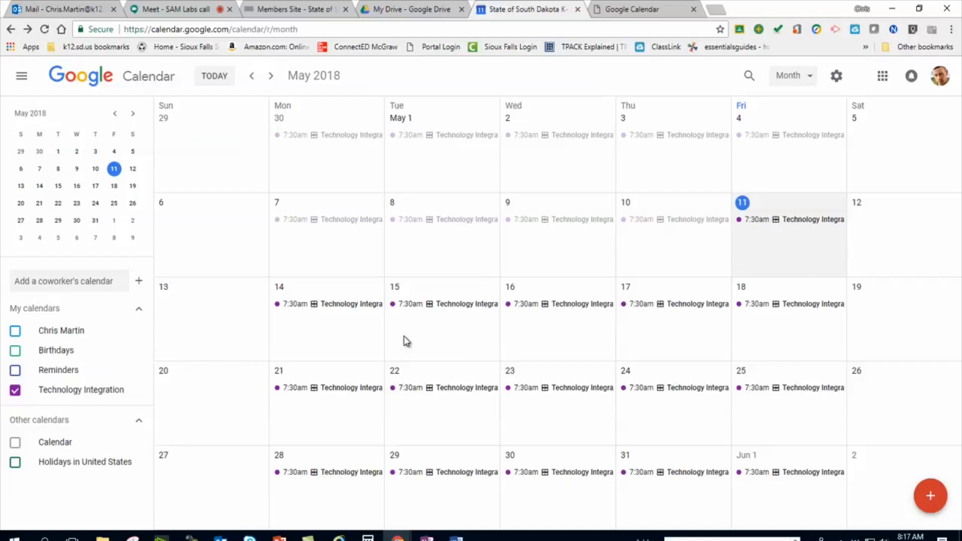
pyautogui.moveTo(451, 340)
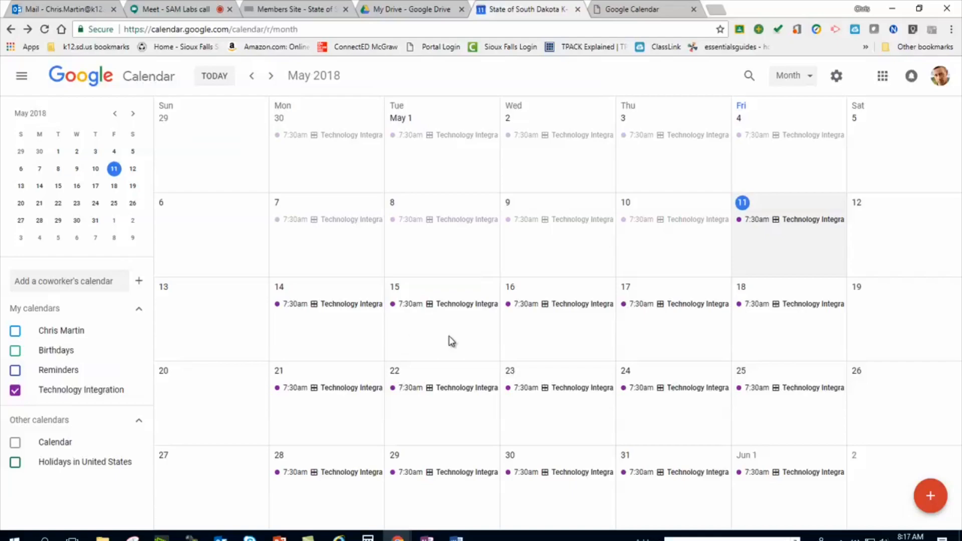